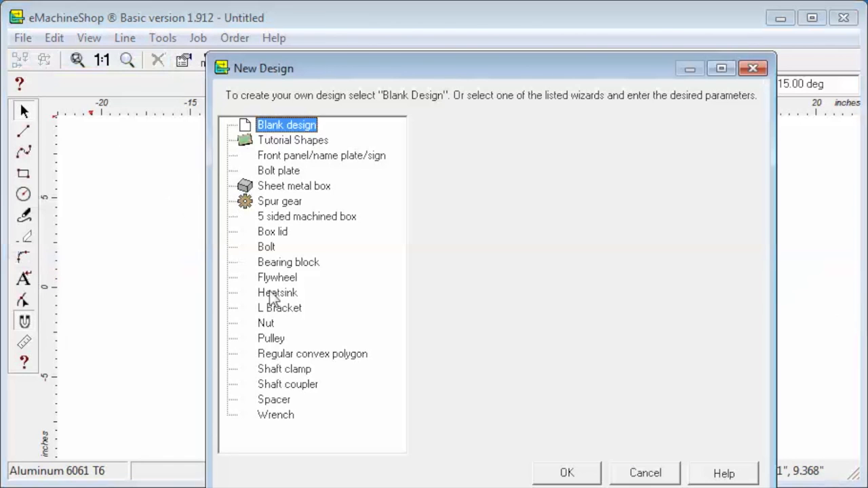
- Choose the Heatsink wizard with default parameters and discard the previous design without saving
left_click(277, 292)
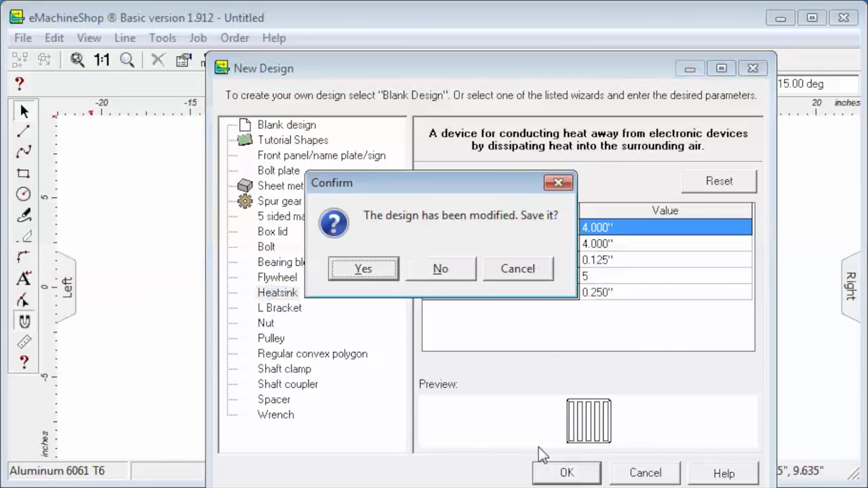
left_click(440, 268)
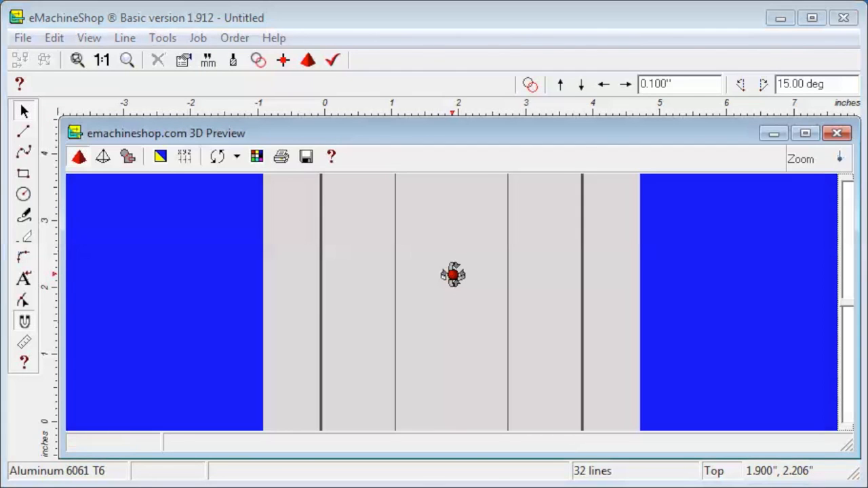
- Orbit the heatsink in 3D preview to see its fins side-on, then pick a standard view orientation
left_click_drag(452, 274, 486, 312)
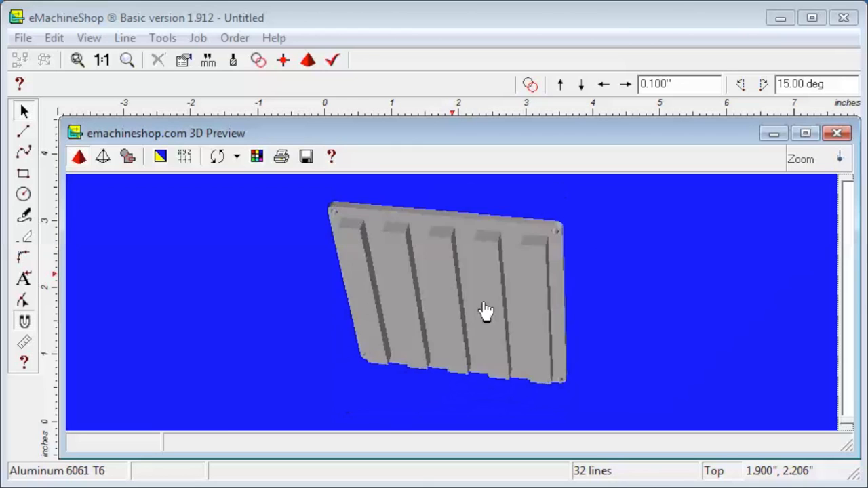
left_click_drag(484, 312, 444, 400)
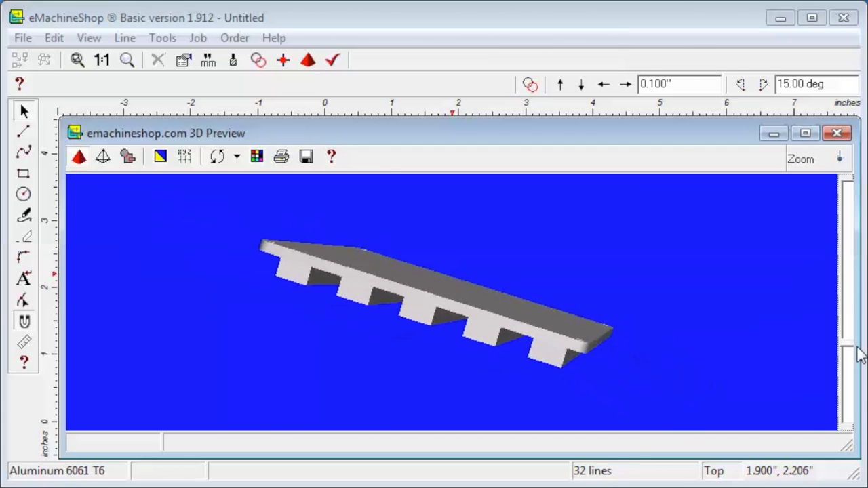
left_click(237, 156)
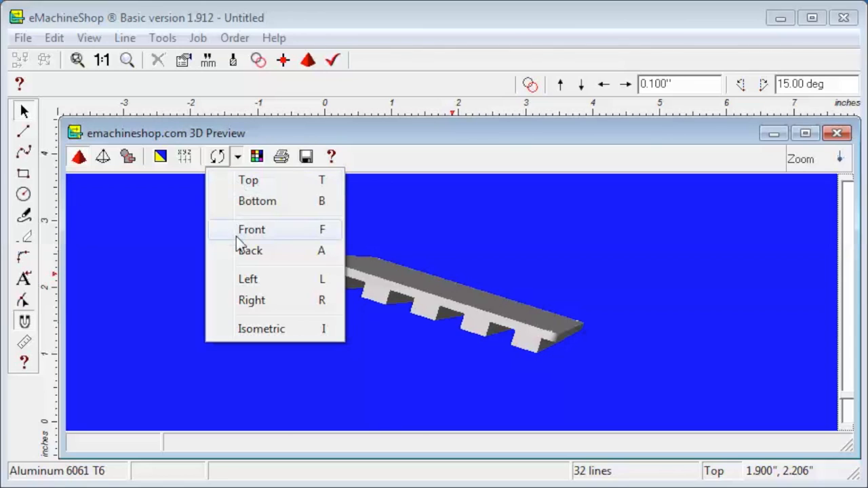
mouse_move(252, 300)
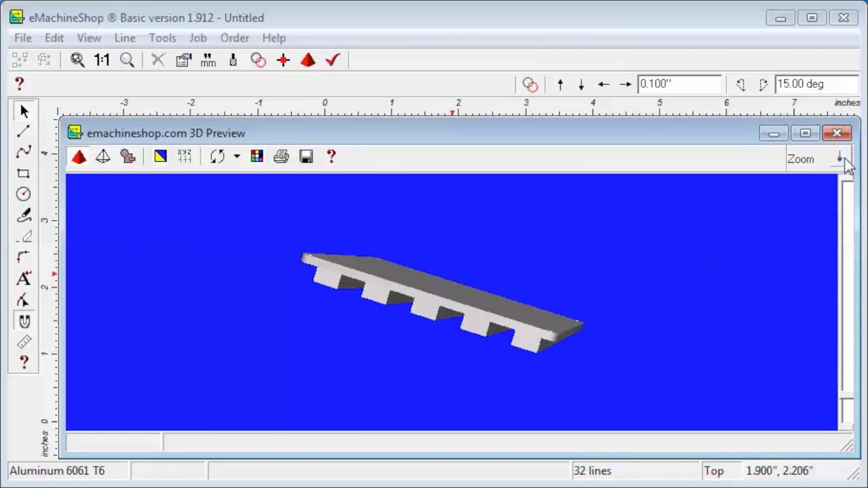
left_click(836, 133)
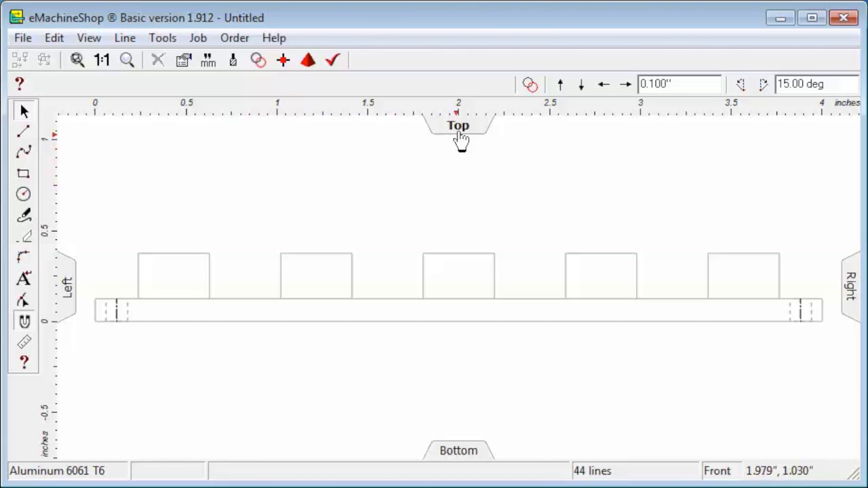
- Show the Top view of the drawing with the five fins and four corner holes
left_click(458, 125)
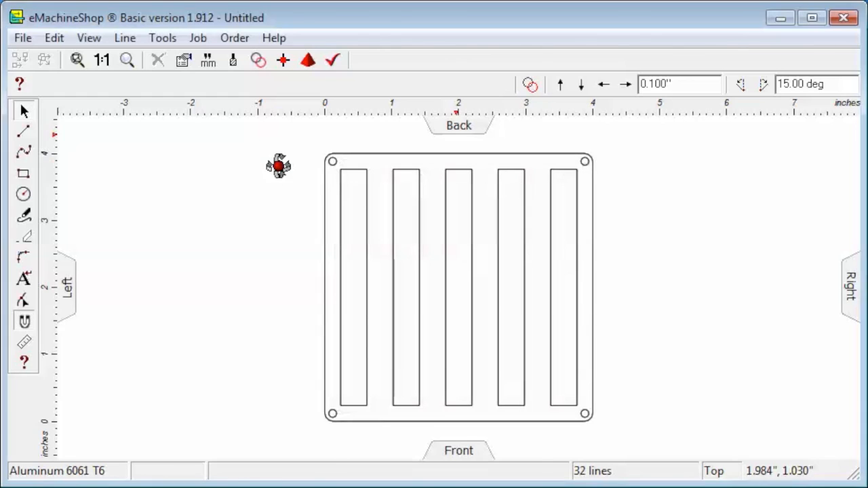
mouse_move(281, 172)
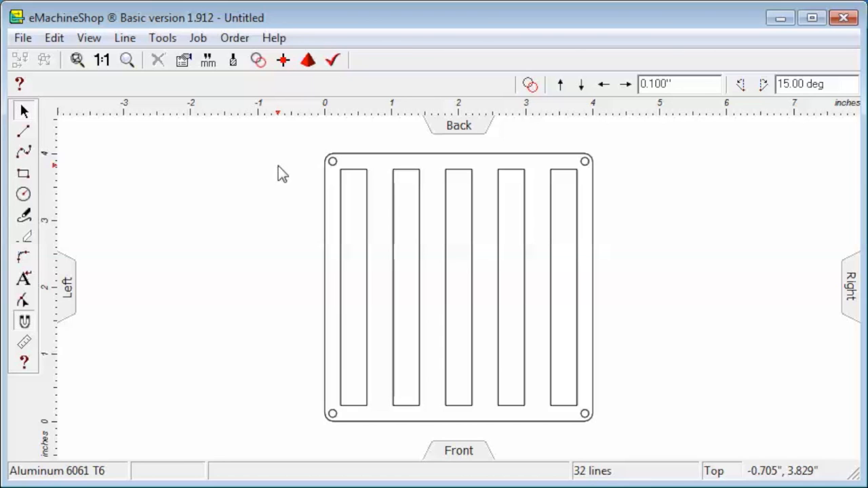
- Select the Zoom tool from the toolbar to magnify the top-left corner hole
left_click(101, 60)
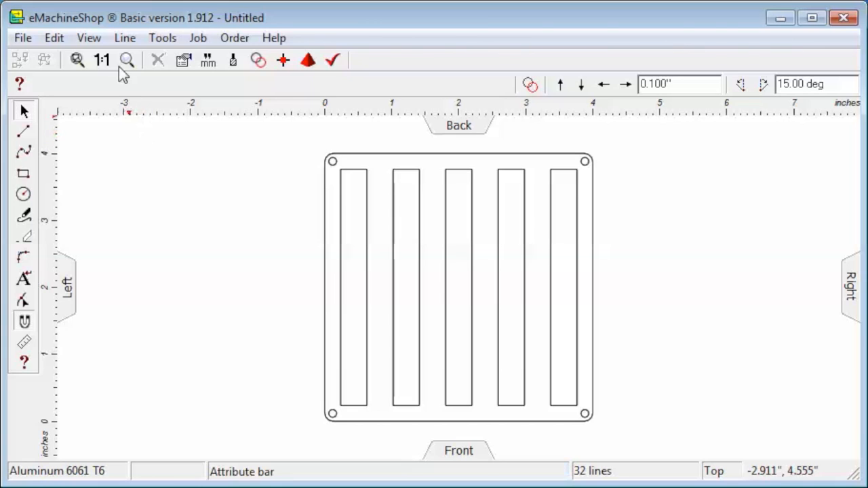
mouse_move(155, 105)
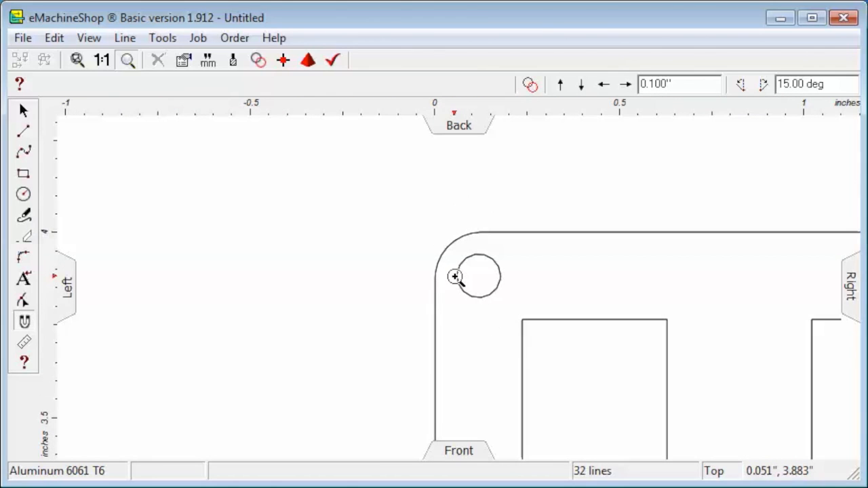
mouse_move(385, 266)
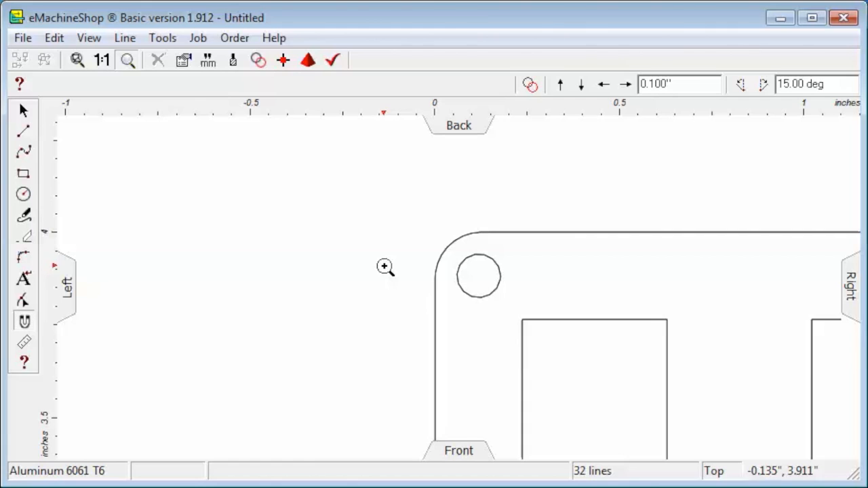